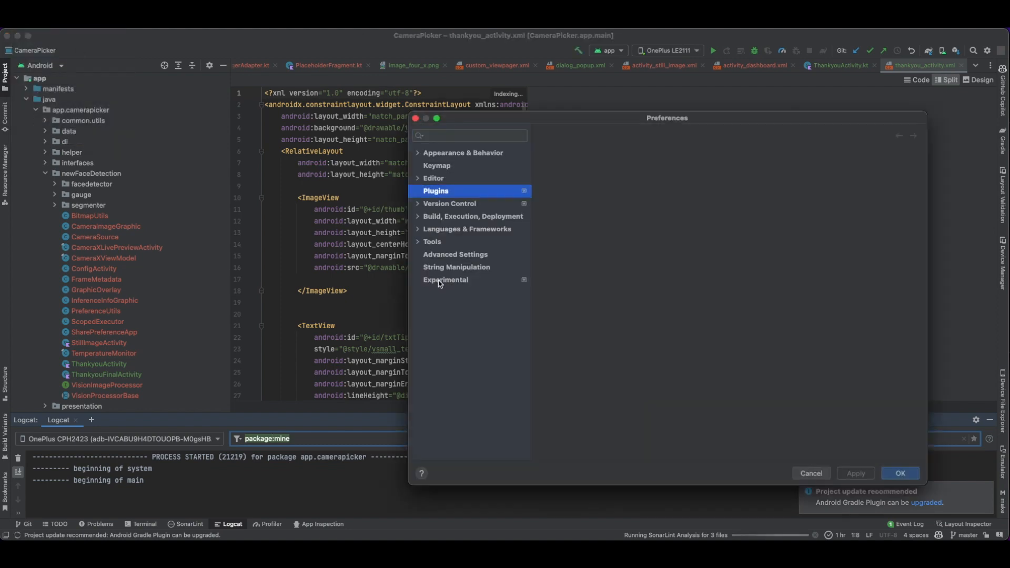
Browse the Plugins settings, then enable 'Enable new Logcat tool window' under Experimental
{"action": "left_click", "coordinate": [436, 191]}
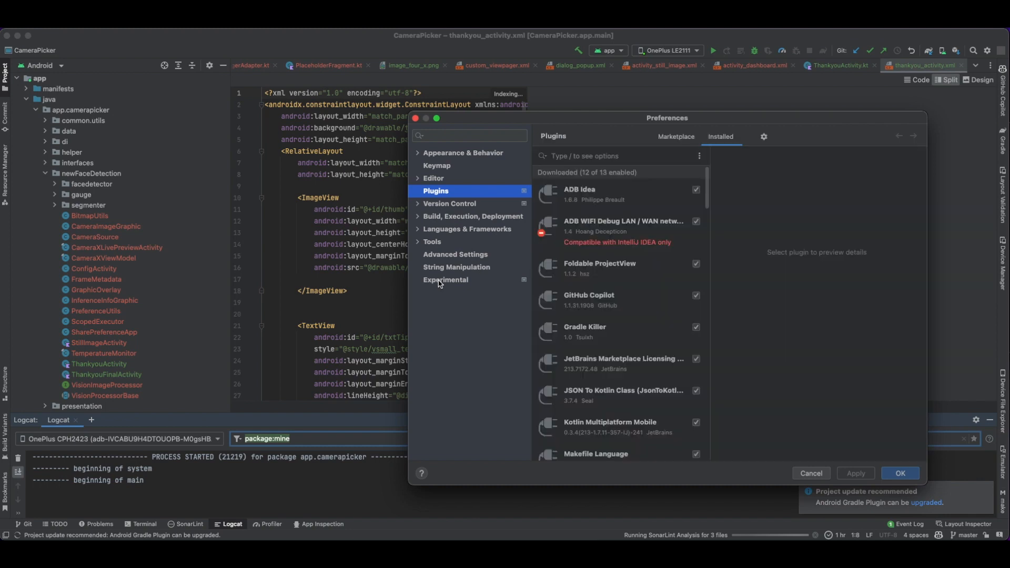
{"action": "left_click", "coordinate": [579, 194]}
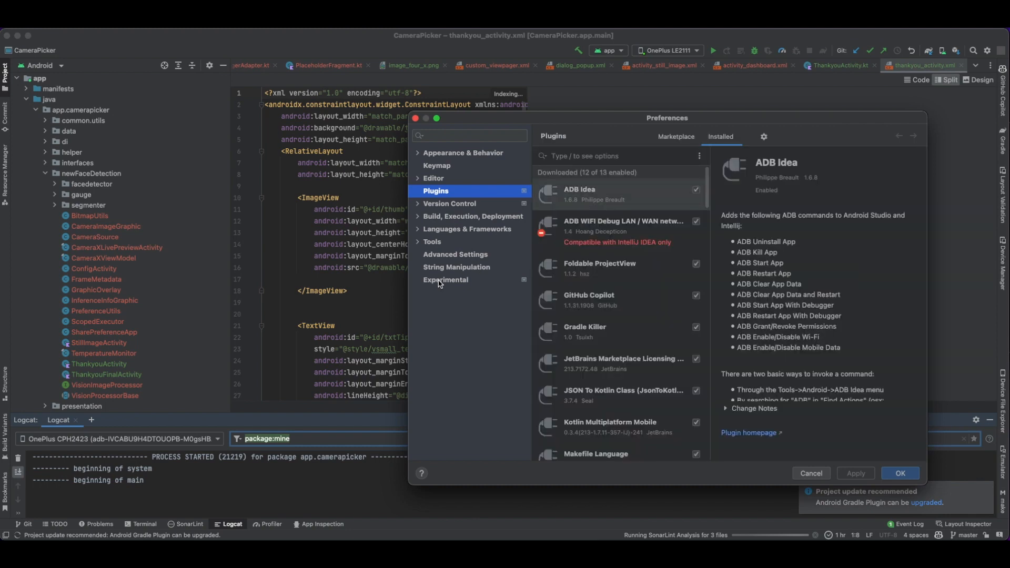
{"action": "left_click", "coordinate": [445, 279]}
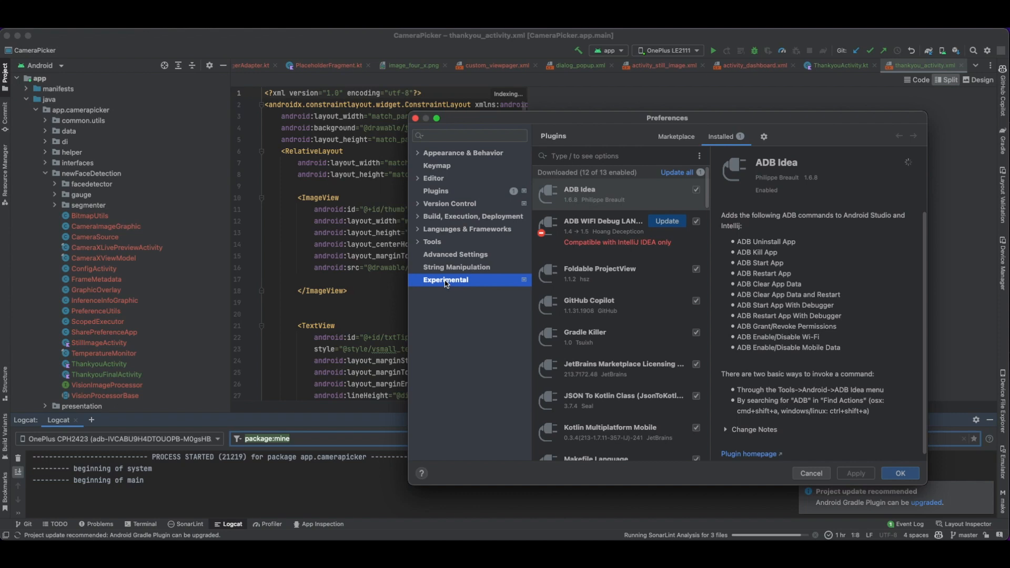
{"action": "left_click", "coordinate": [445, 280]}
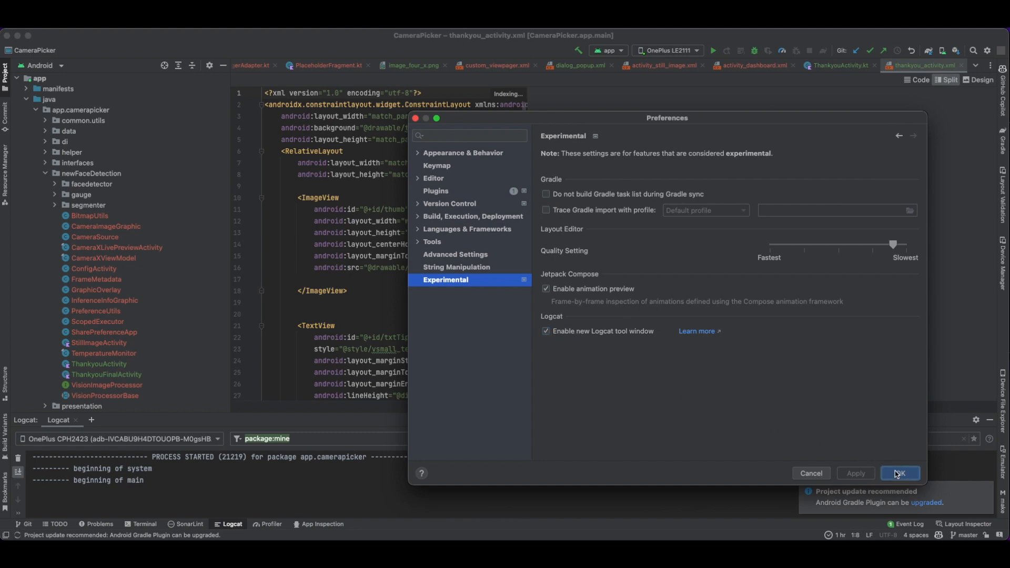
Confirm the preferences with OK and select the presentation package in the project
{"action": "left_click", "coordinate": [899, 473]}
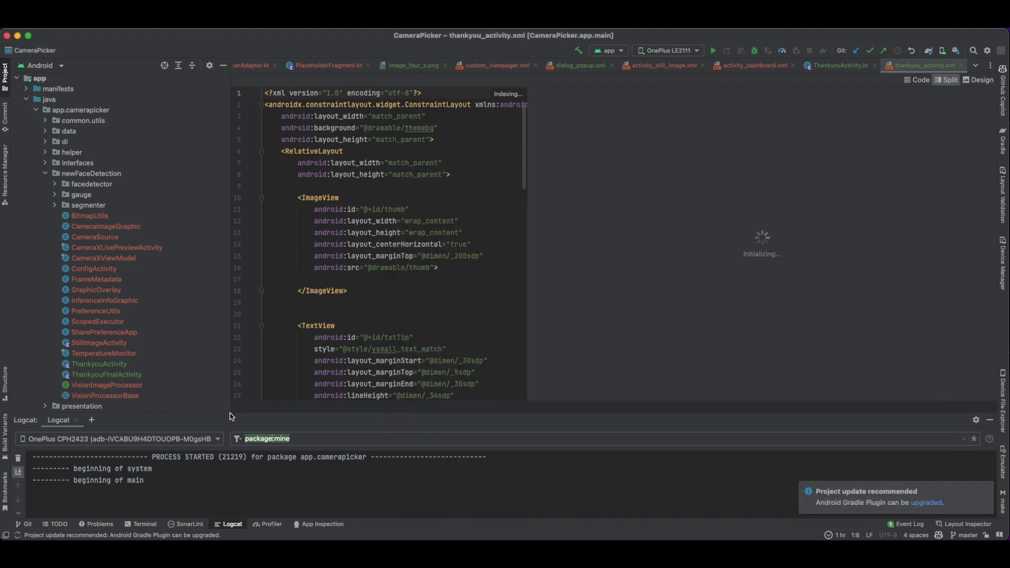
{"action": "left_click", "coordinate": [81, 406]}
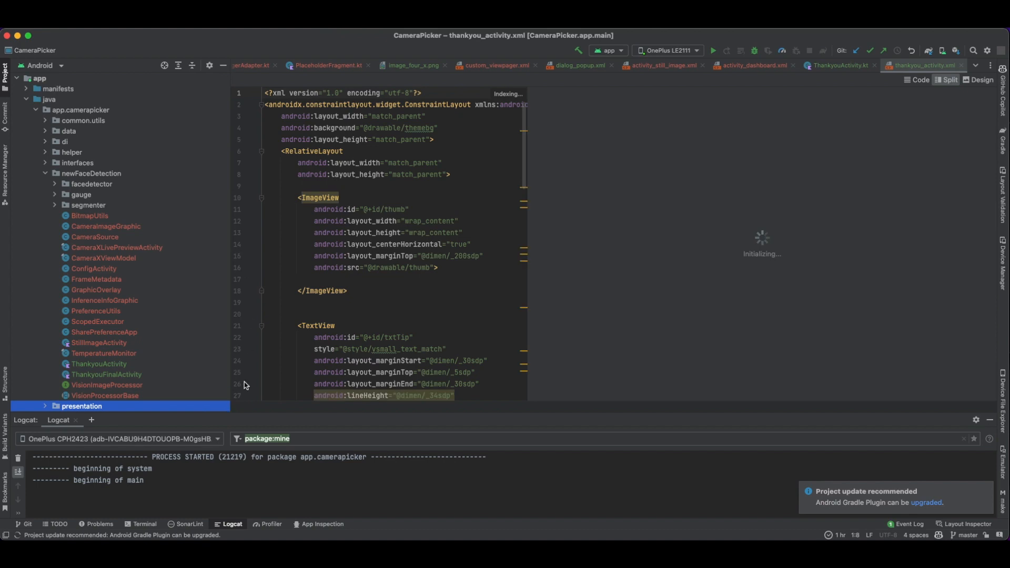
{"action": "mouse_move", "coordinate": [243, 416]}
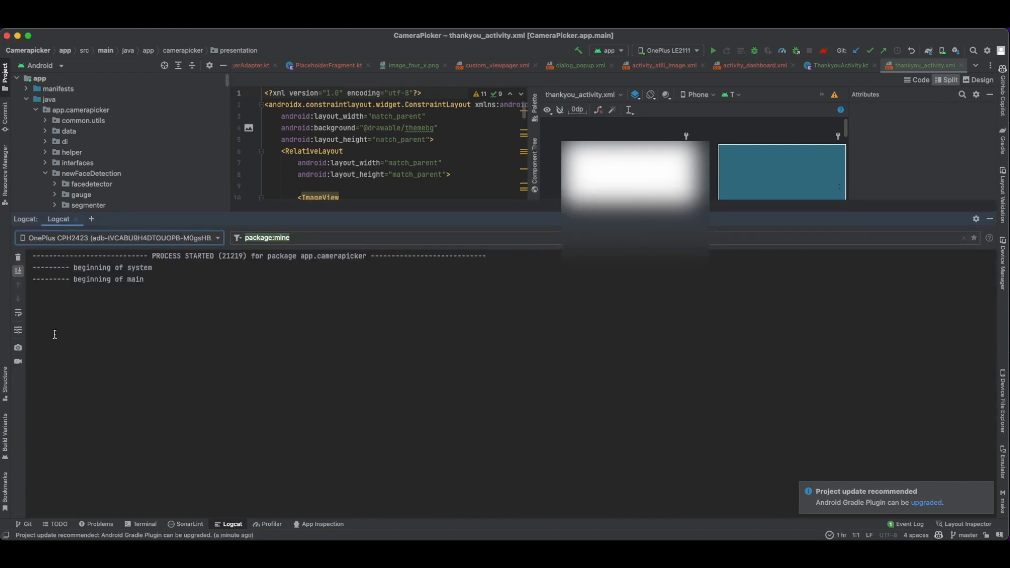
{"action": "left_click", "coordinate": [18, 330]}
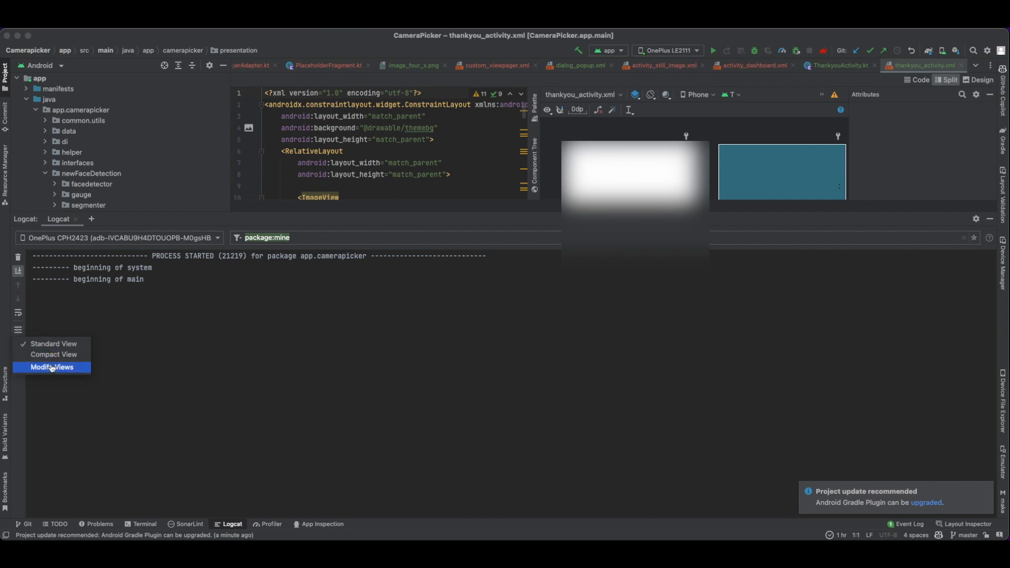
{"action": "left_click", "coordinate": [51, 367]}
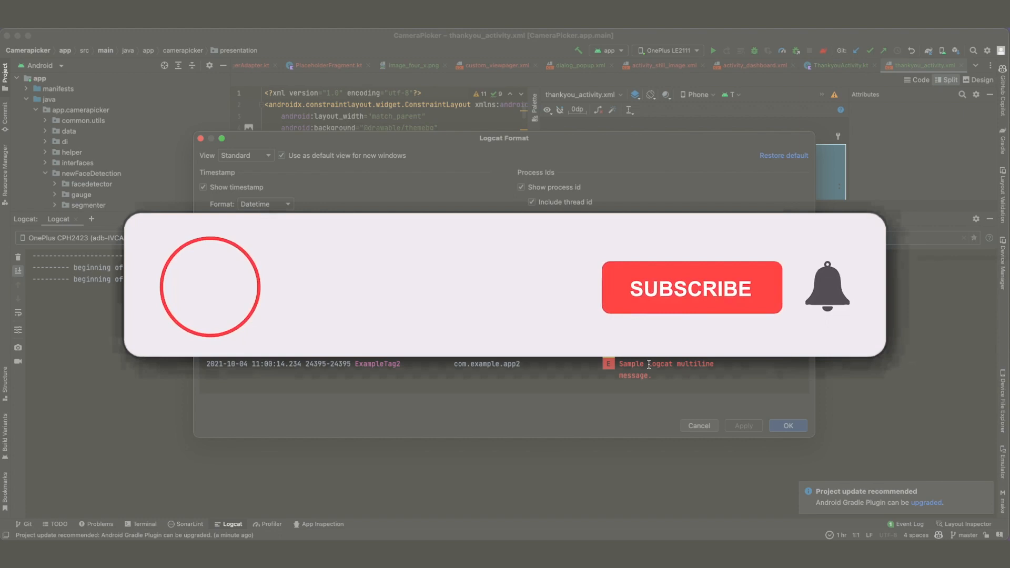
{"action": "left_click", "coordinate": [691, 288]}
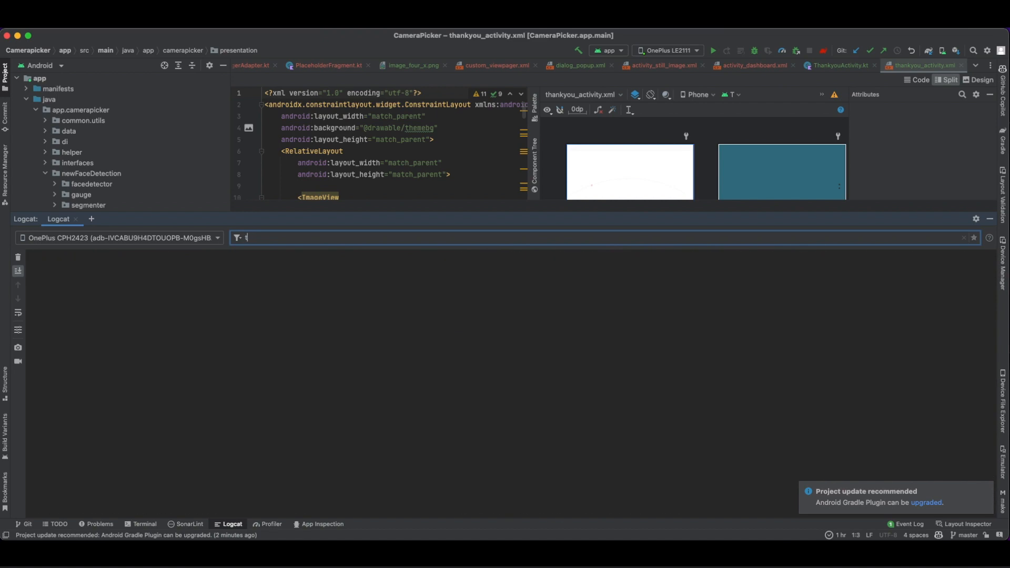
Filter Logcat with a level: ER query, then delete the value to retry
{"action": "type", "text": "level:VERBOS"}
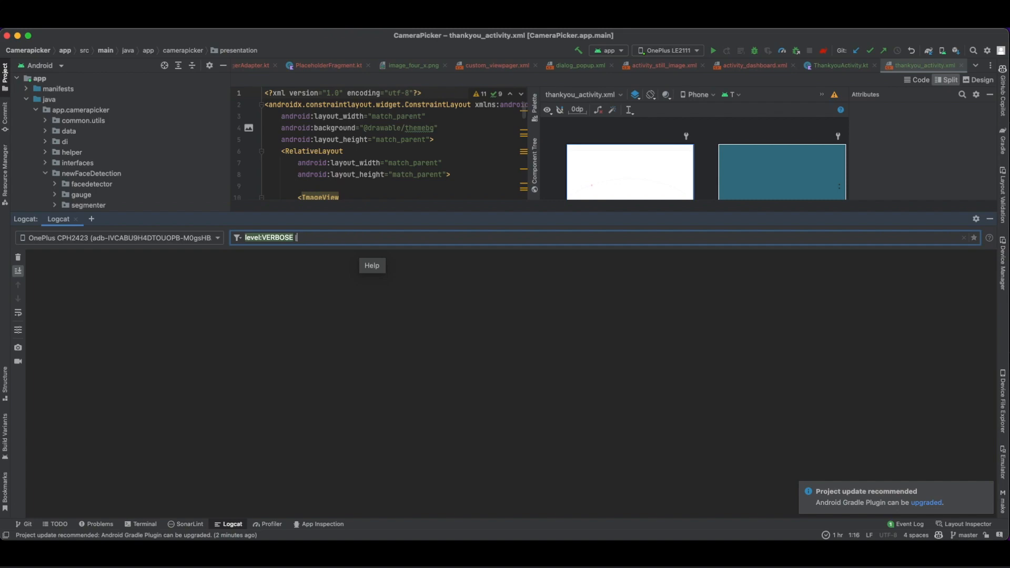
{"action": "type", "text": "ER"}
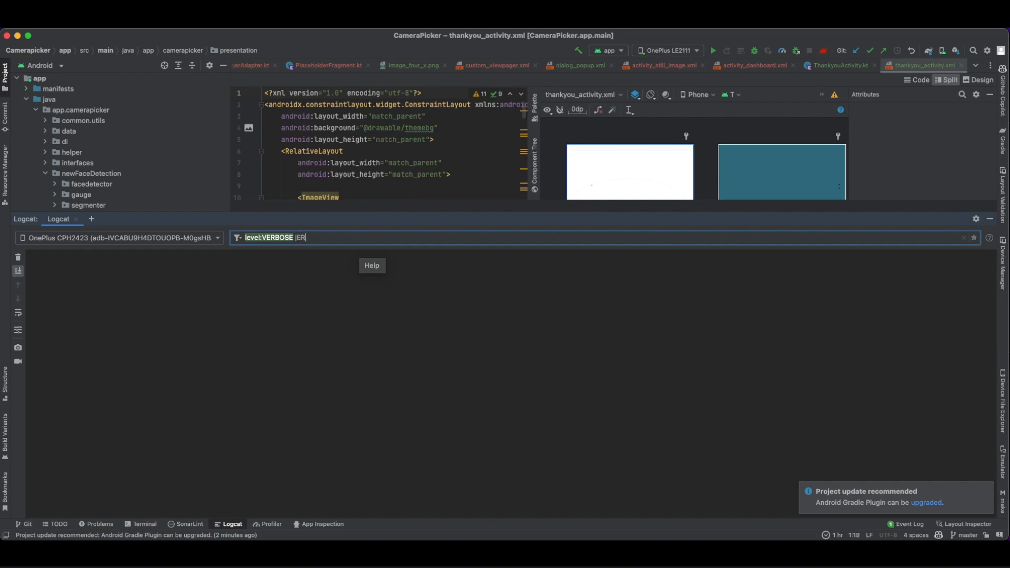
{"action": "key", "text": "BackSpace"}
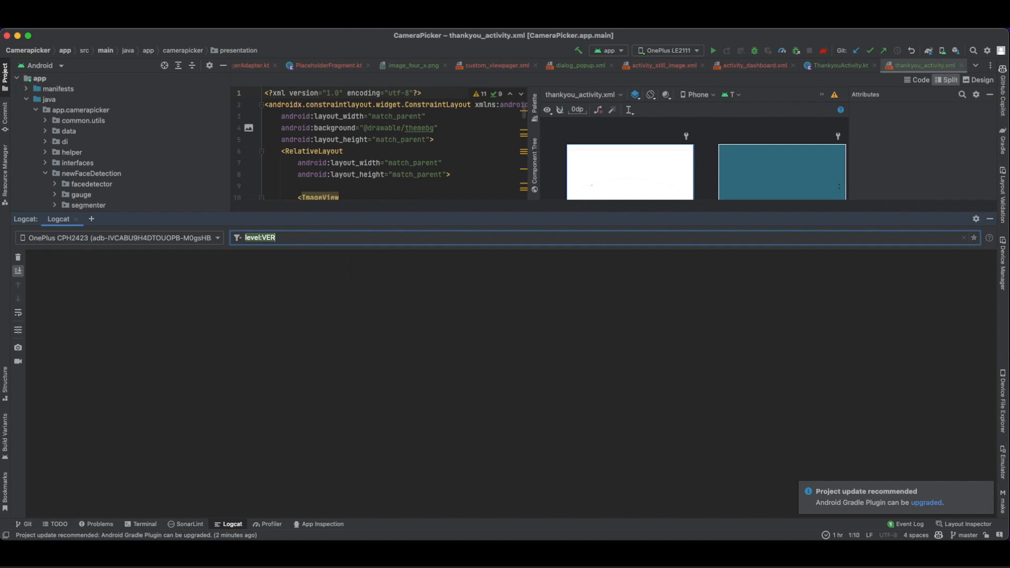
{"action": "key", "text": "Backspace"}
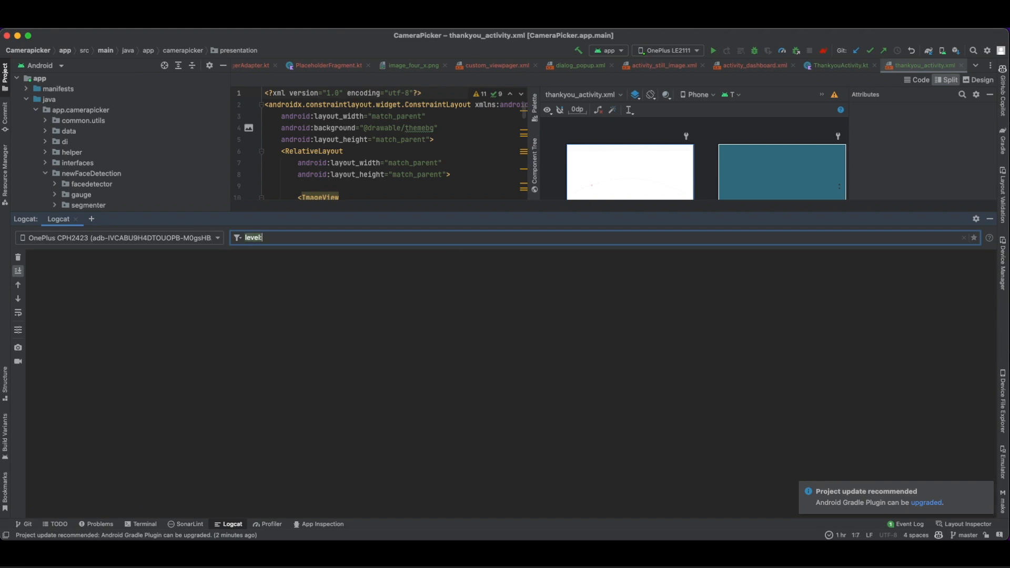
Try level queries ERROR, D and INFO in the Logcat filter
{"action": "type", "text": "ERROR"}
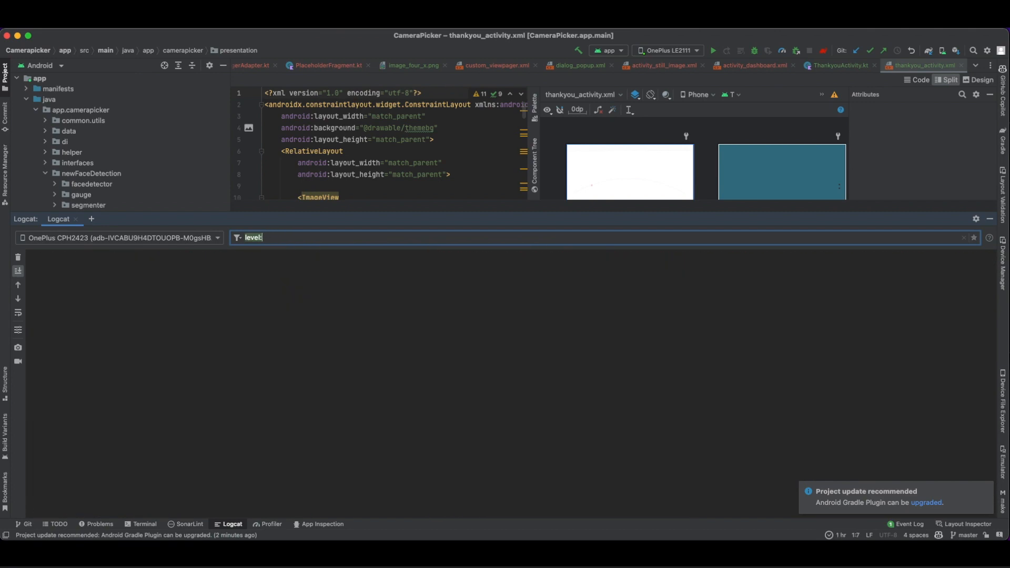
{"action": "type", "text": "D"}
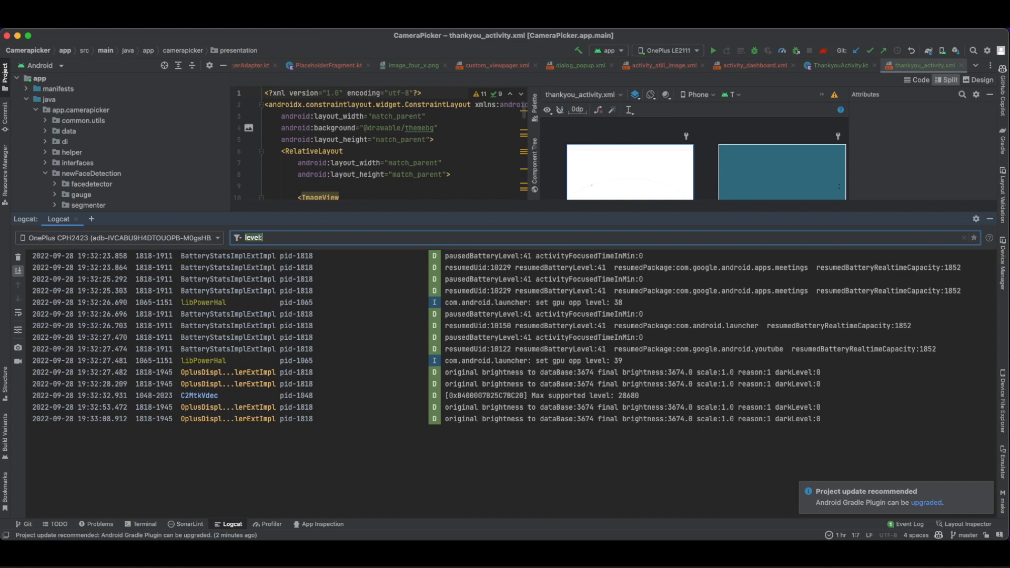
{"action": "type", "text": ":INFO"}
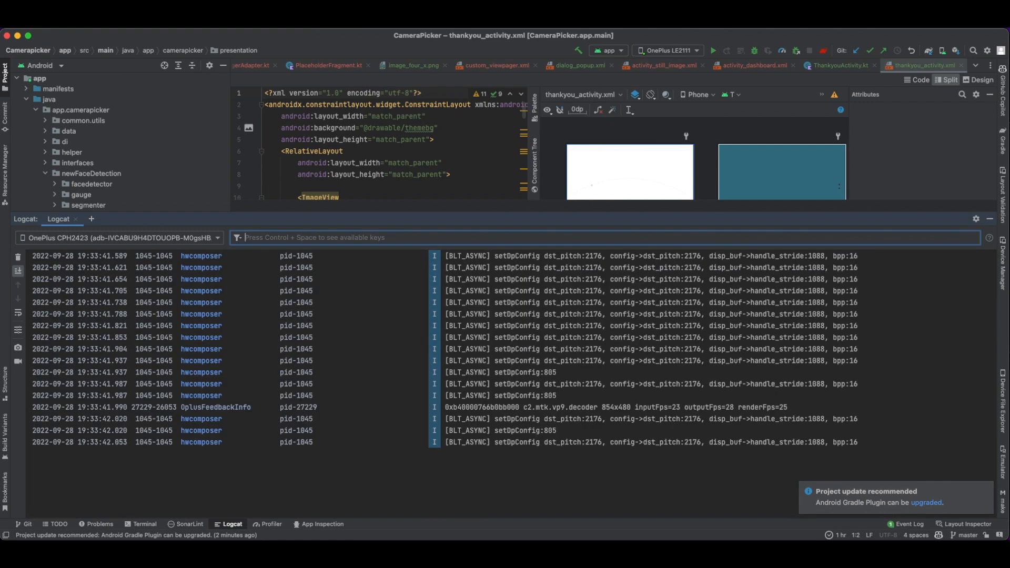
Start a Logcat tag: query from the autocomplete list and type 'Ver'
{"action": "type", "text": "ta"}
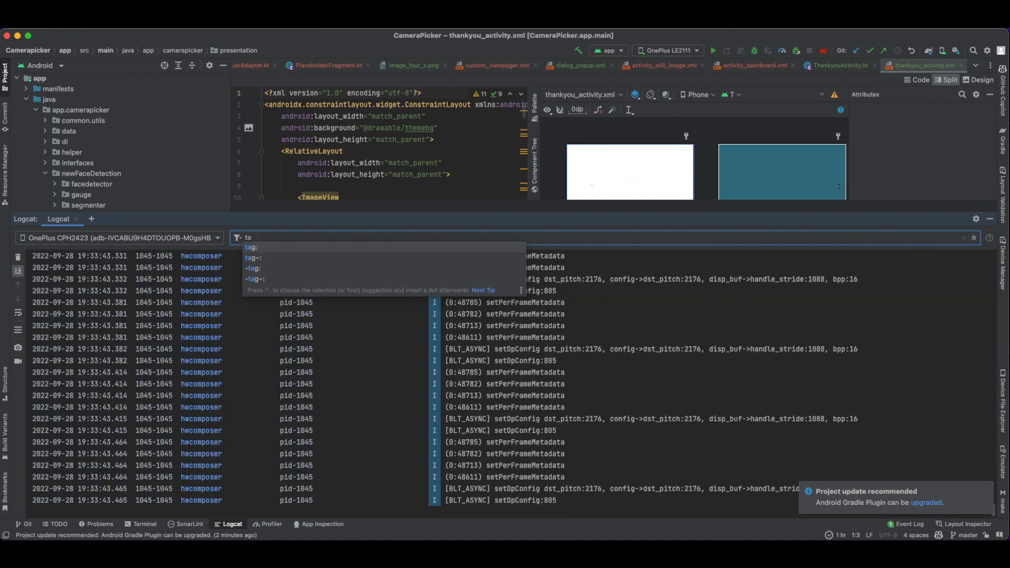
{"action": "left_click", "coordinate": [251, 247]}
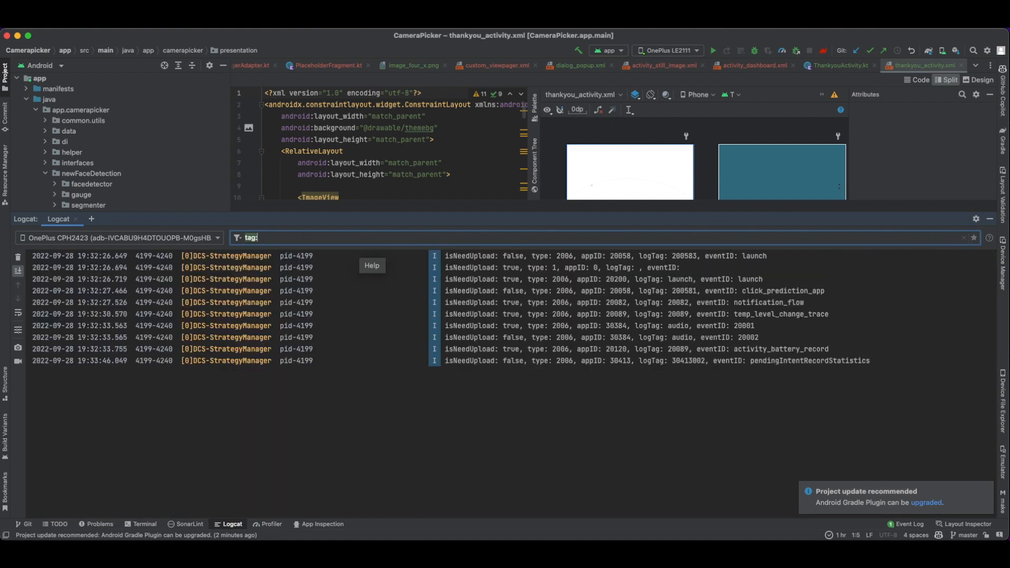
{"action": "type", "text": "Ver"}
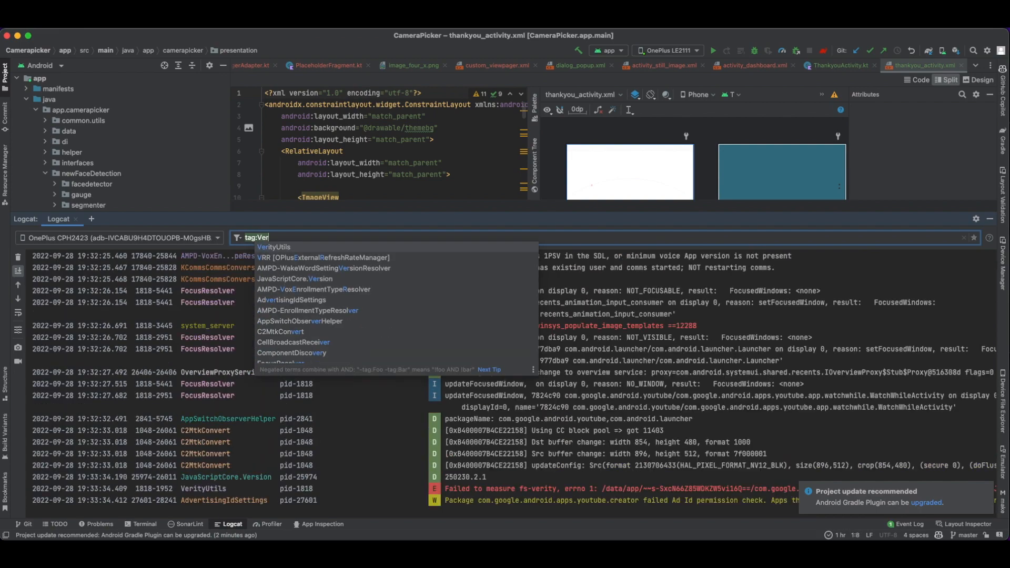